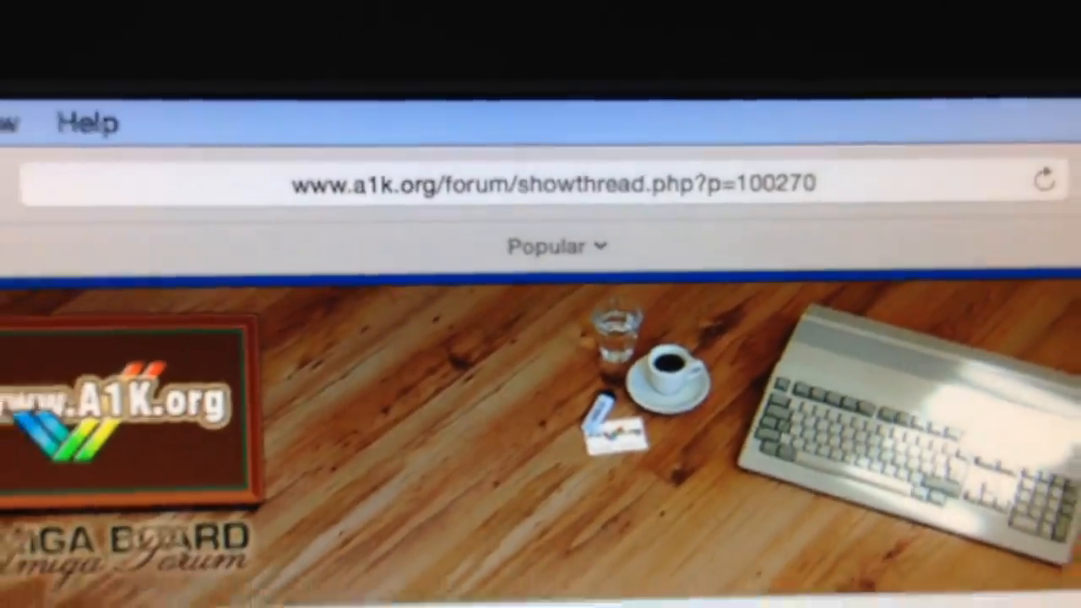
scroll(down, 3)
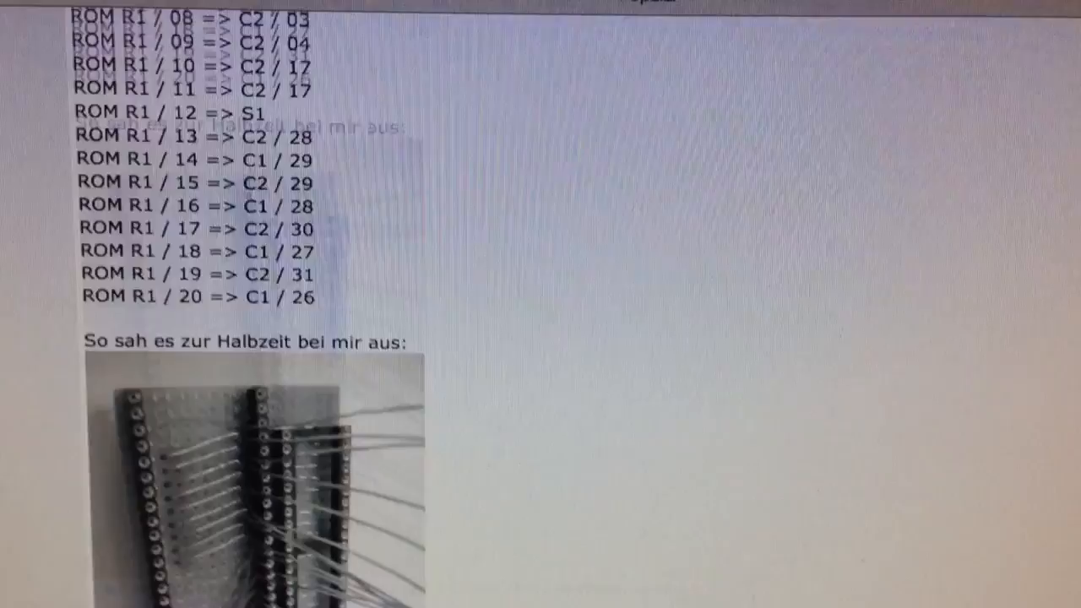
scroll(down, 3)
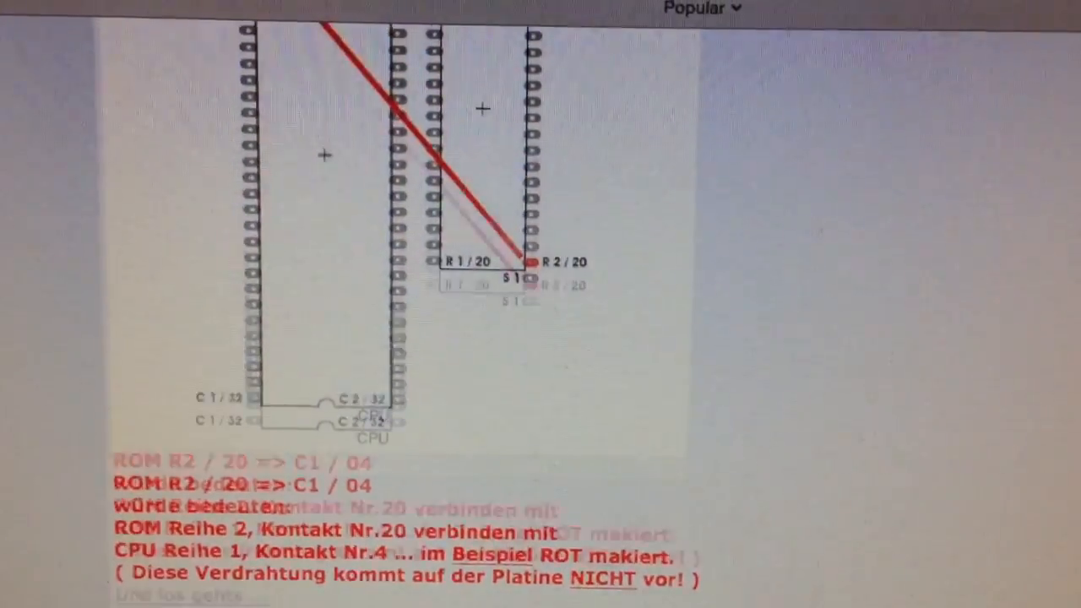
scroll(down, 3)
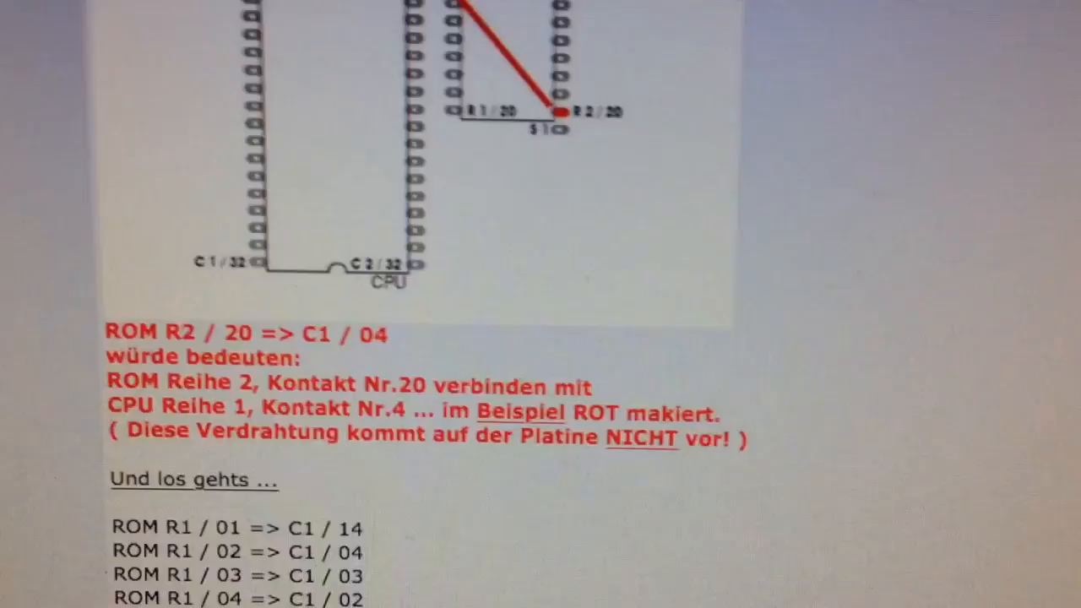
scroll(down, 3)
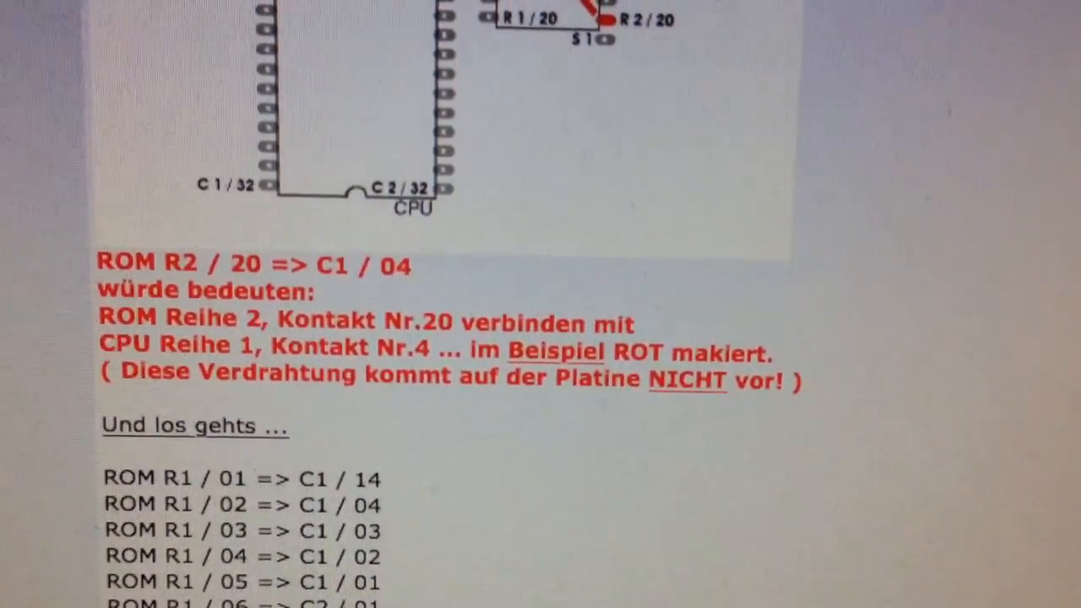
scroll(down, 3)
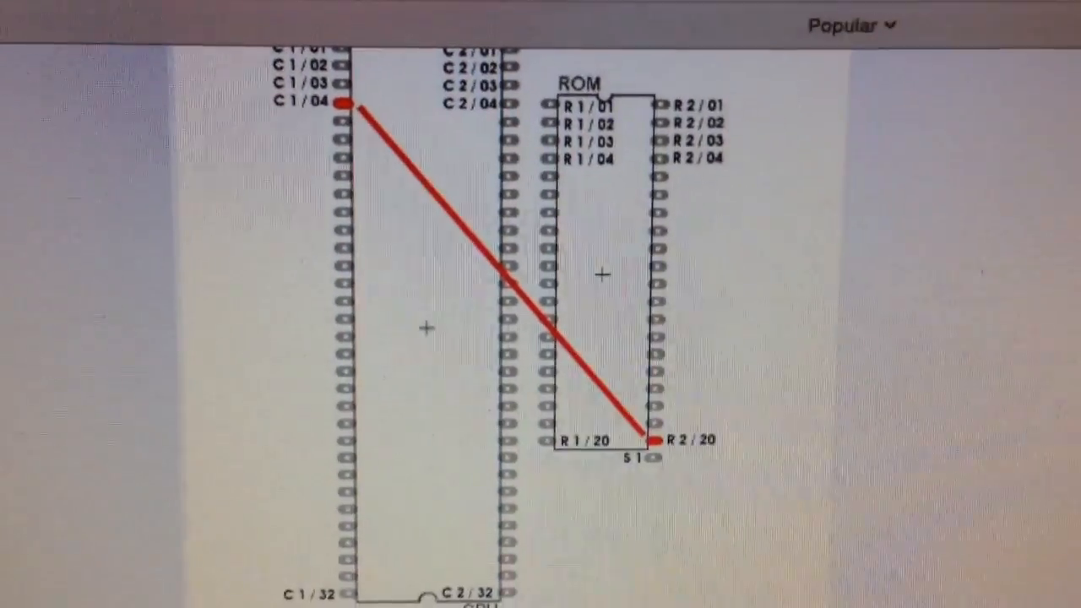
scroll(down, 3)
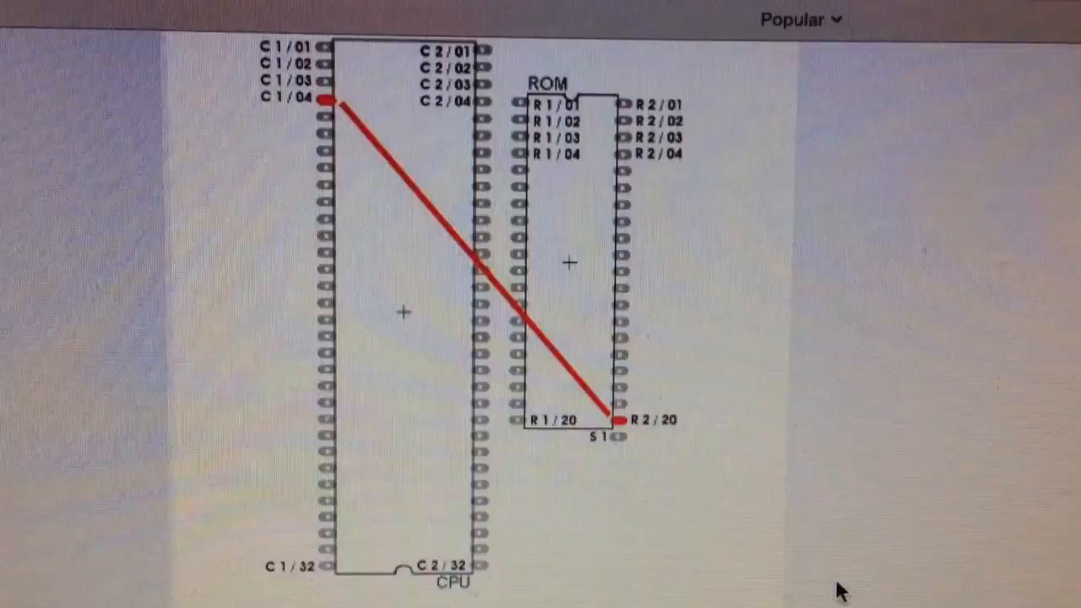
scroll(down, 3)
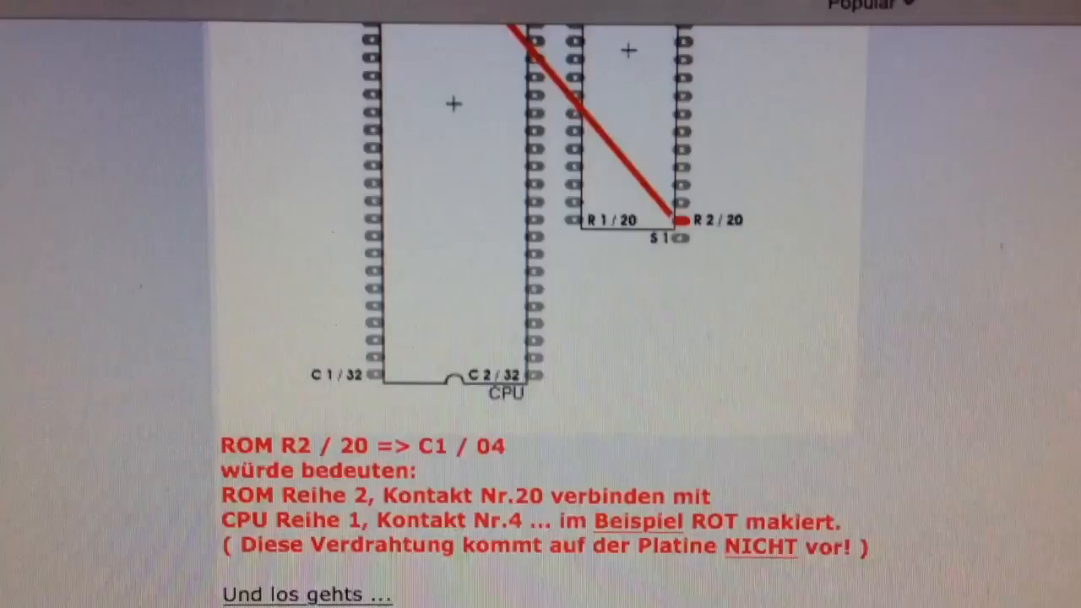
scroll(down, 3)
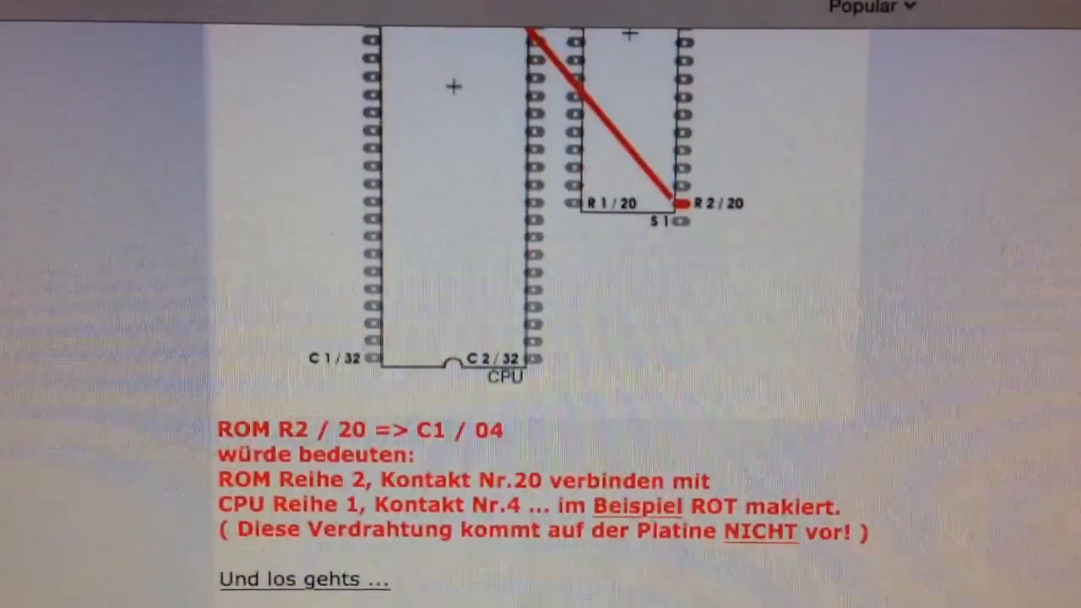
scroll(up, 3)
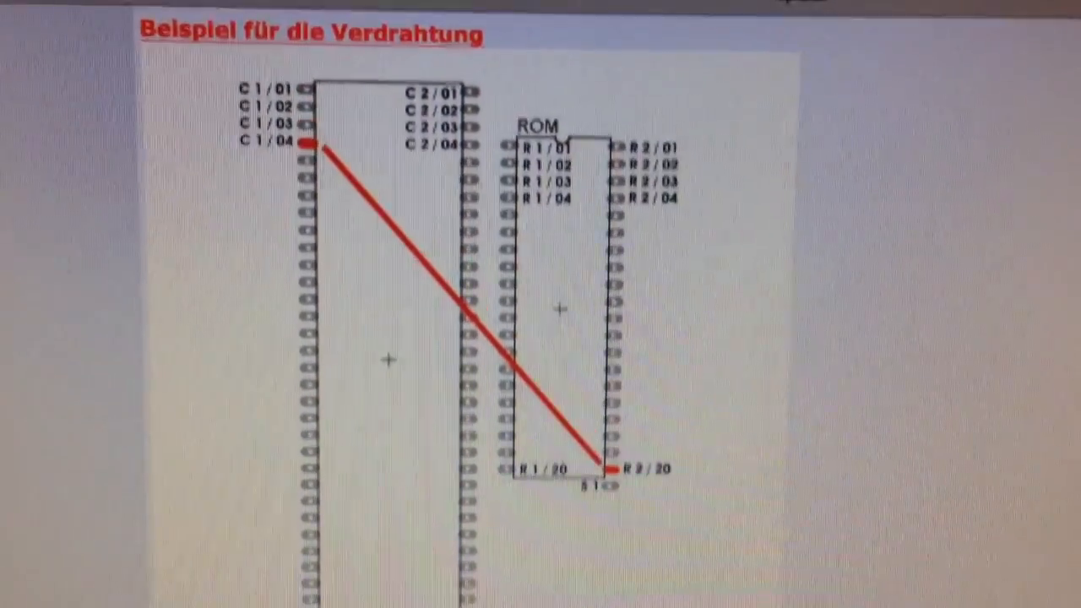
scroll(down, 3)
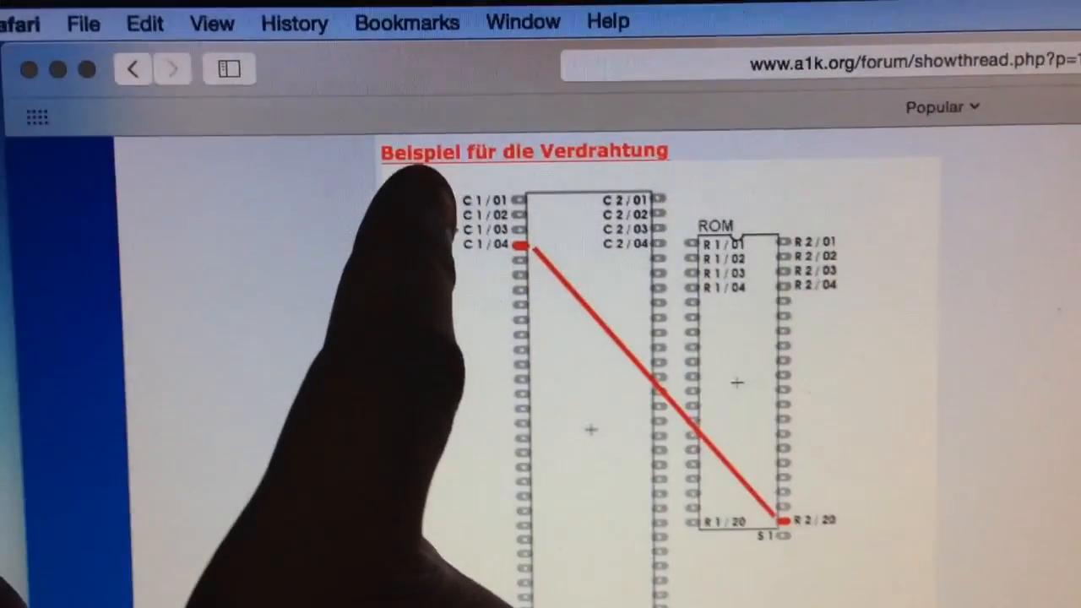
scroll(down, 3)
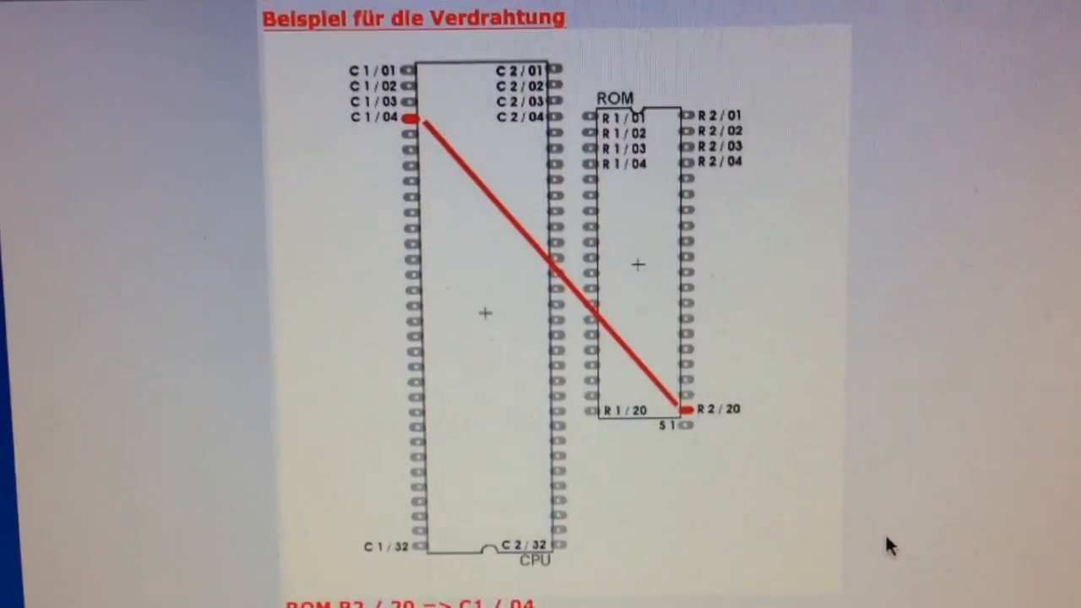
scroll(up, 3)
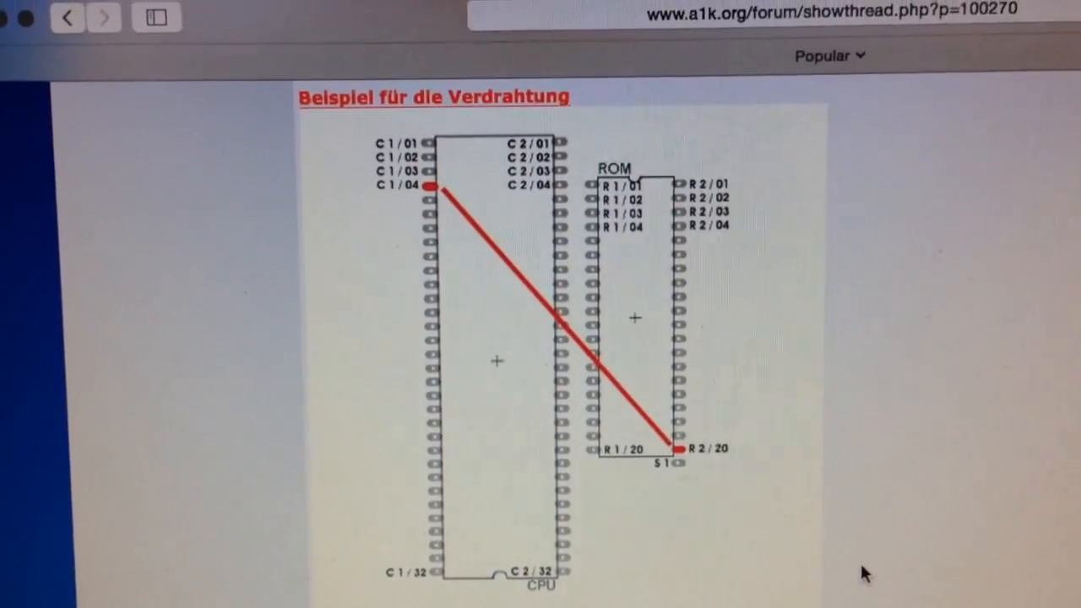
scroll(down, 3)
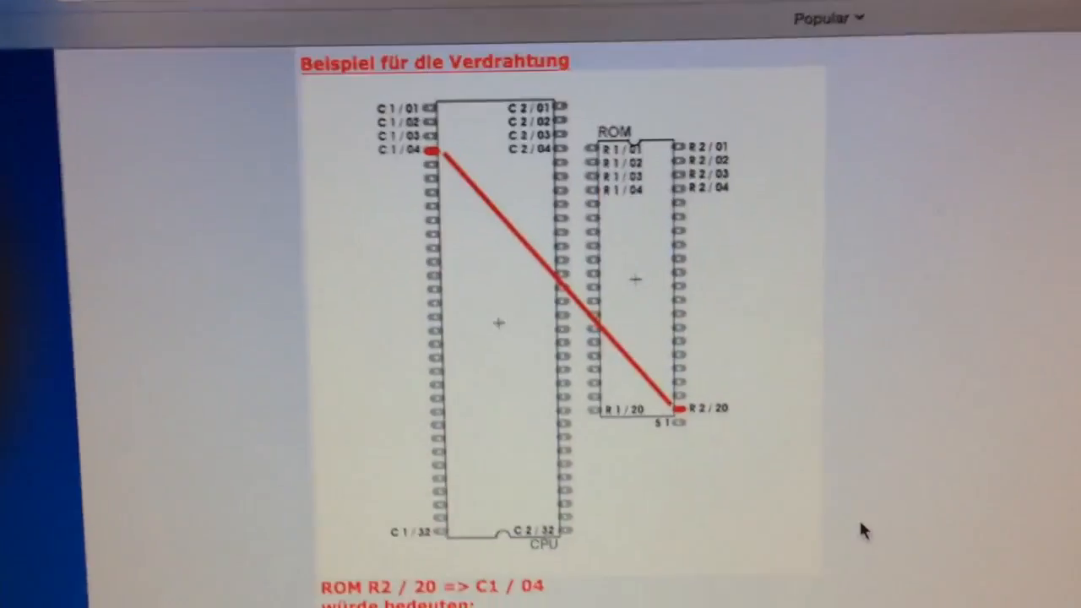
scroll(up, 3)
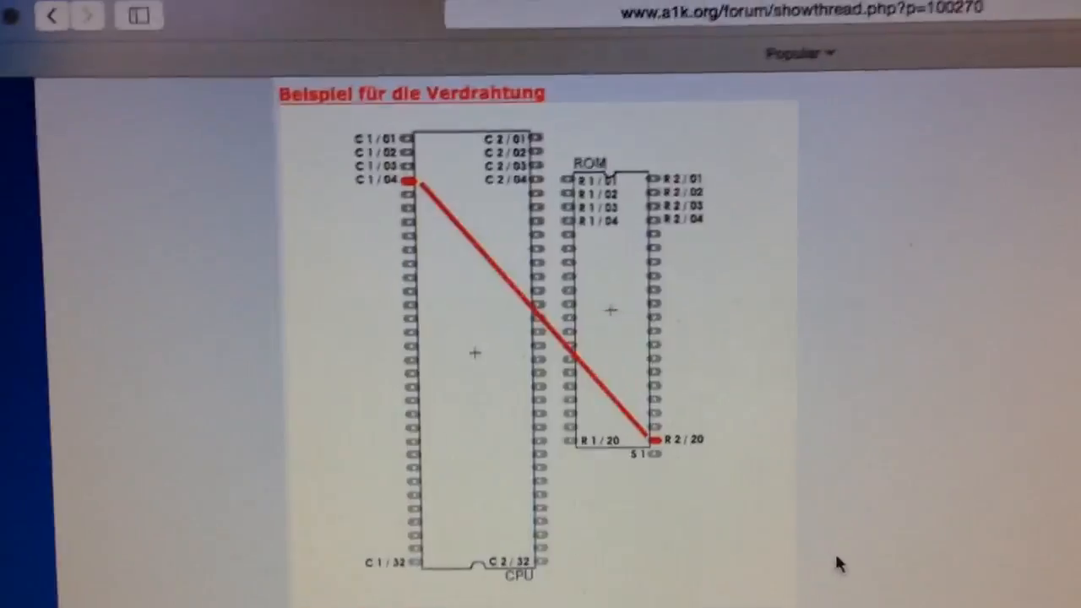